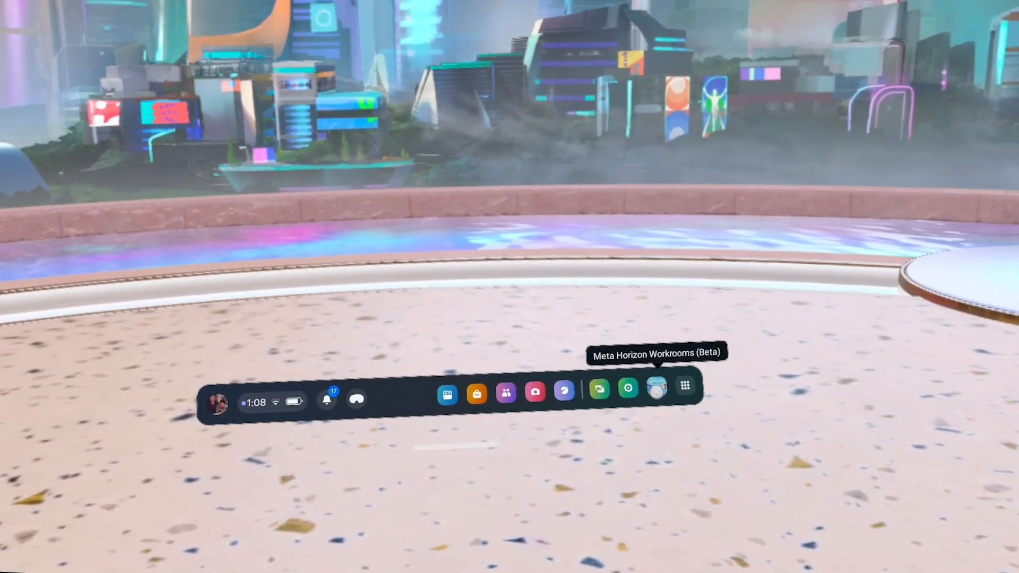
Launch Horizon Workrooms from the Quest taskbar into the lakeside personal office.
click(654, 389)
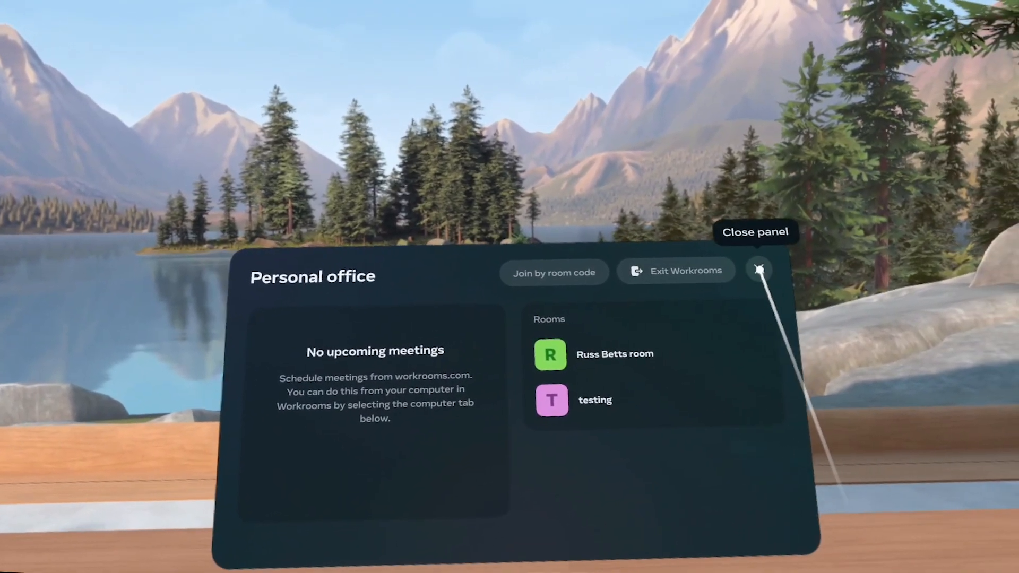
Close the Personal office panel so only the lakeside desk remains.
click(758, 271)
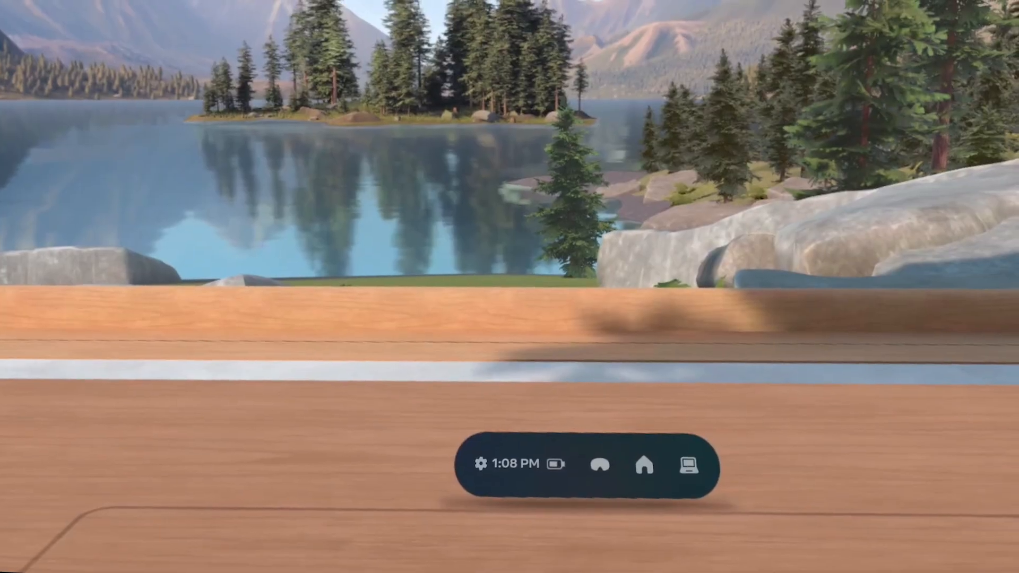
mouse_move(471, 464)
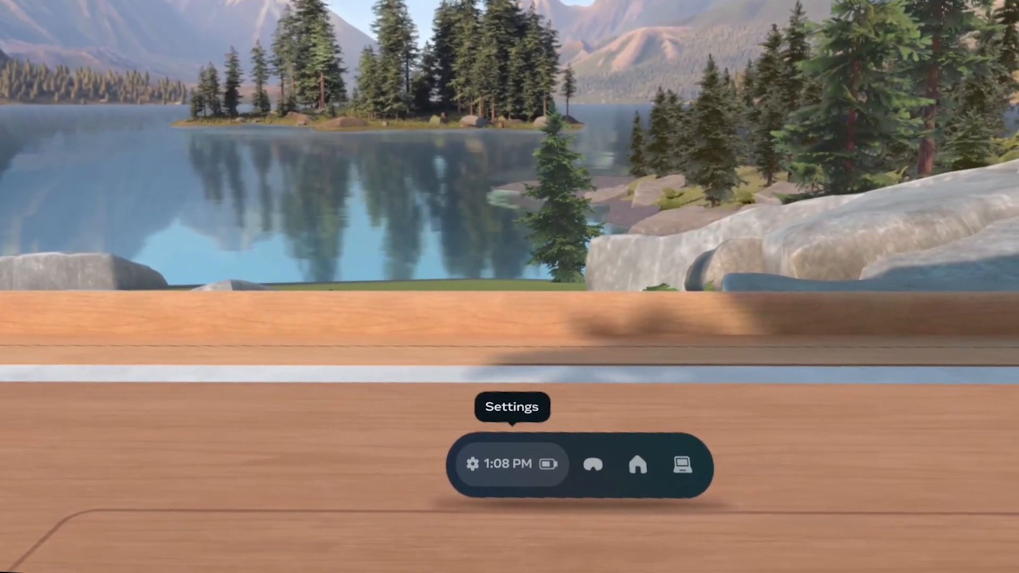
click(592, 464)
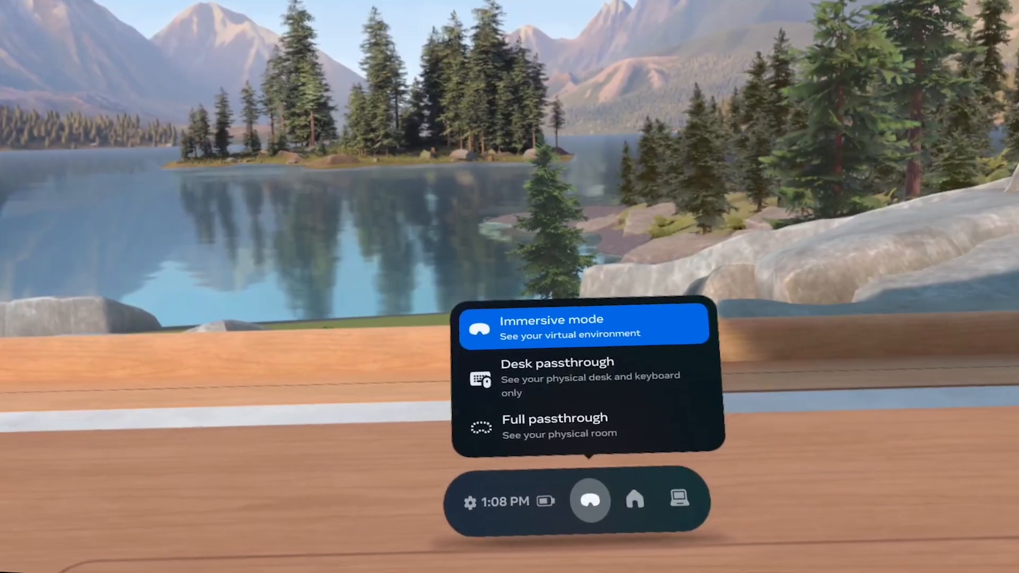
click(583, 324)
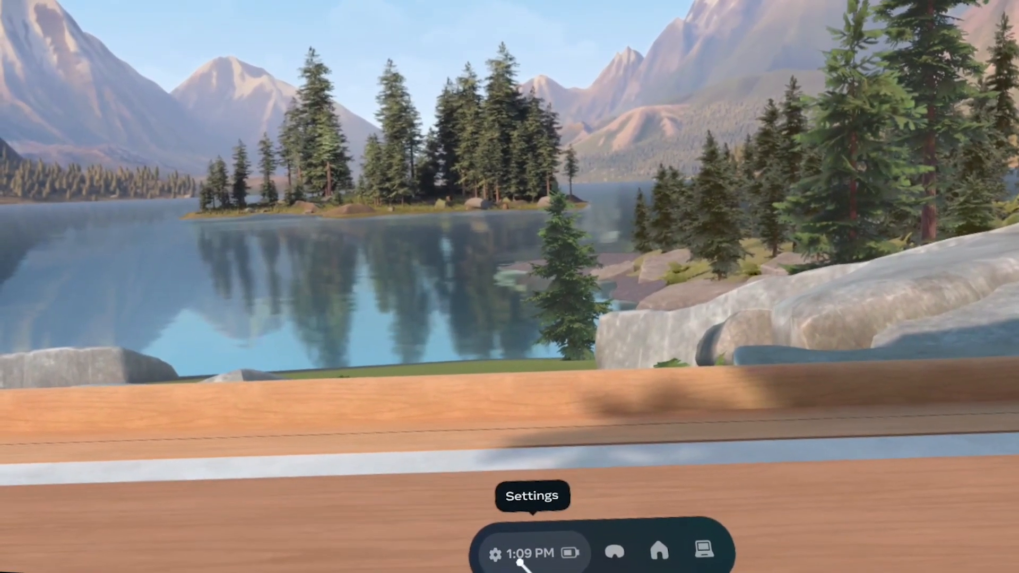
Reset the desk position in Settings and confirm the outline on the real desk.
click(523, 553)
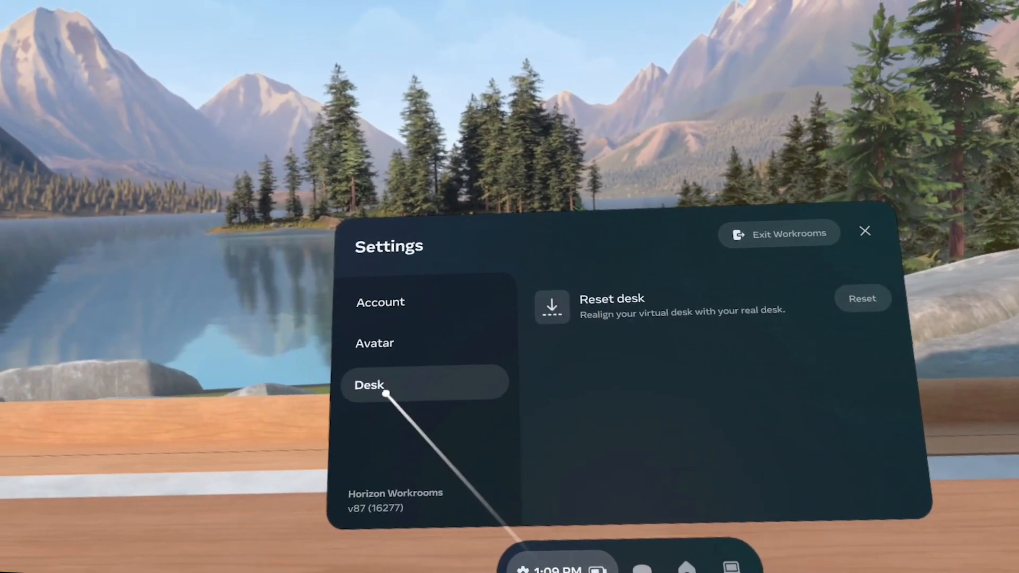
click(862, 298)
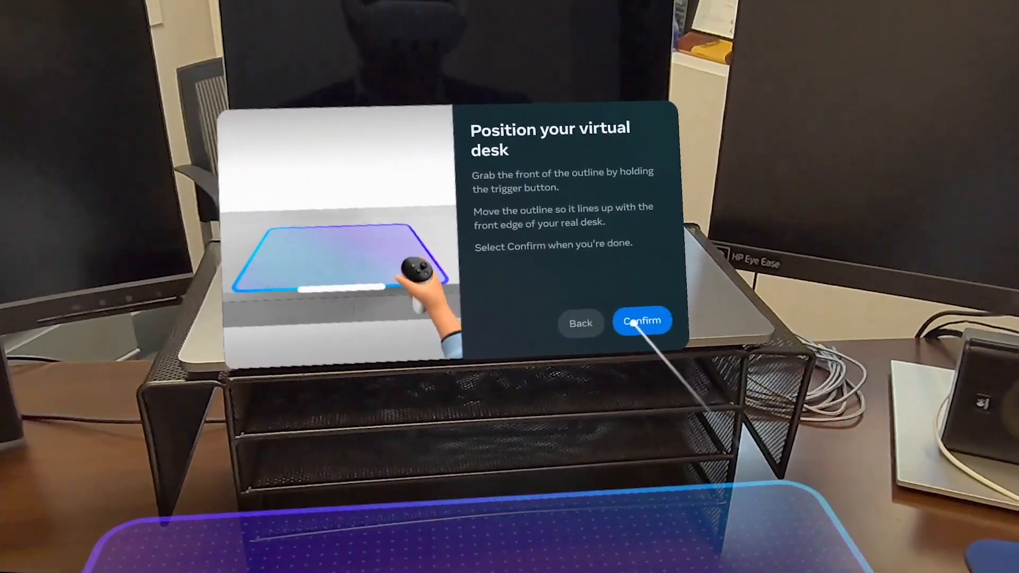
click(641, 322)
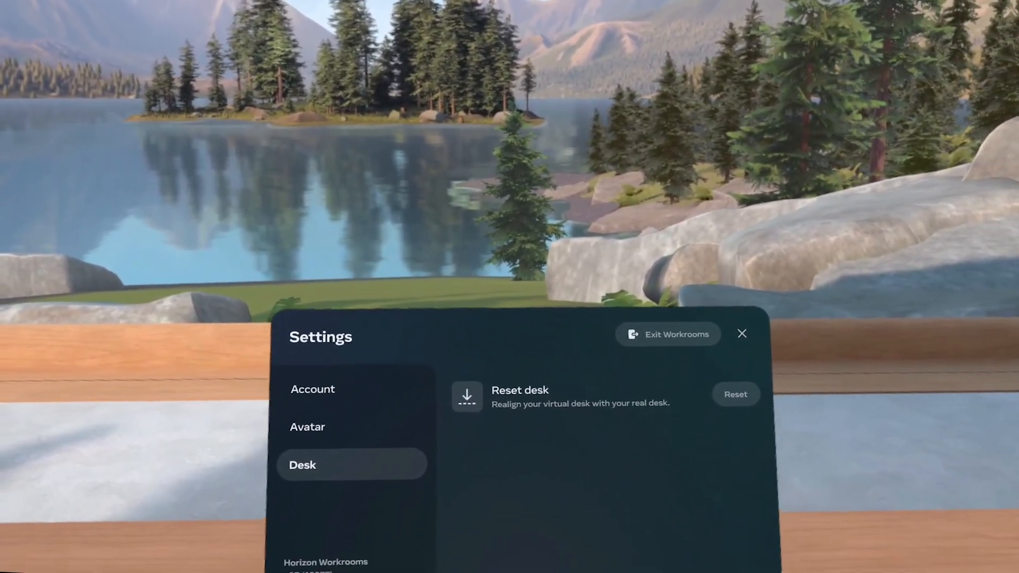
Close the Settings panel, returning to the desk toolbar.
click(742, 333)
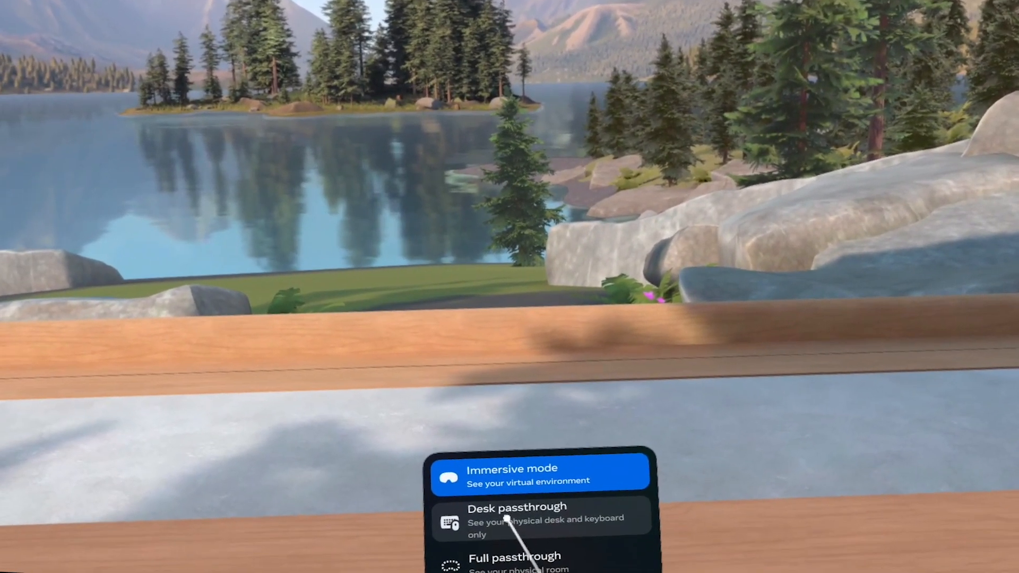
Select Desk passthrough so the real desk shows through the virtual one.
click(541, 517)
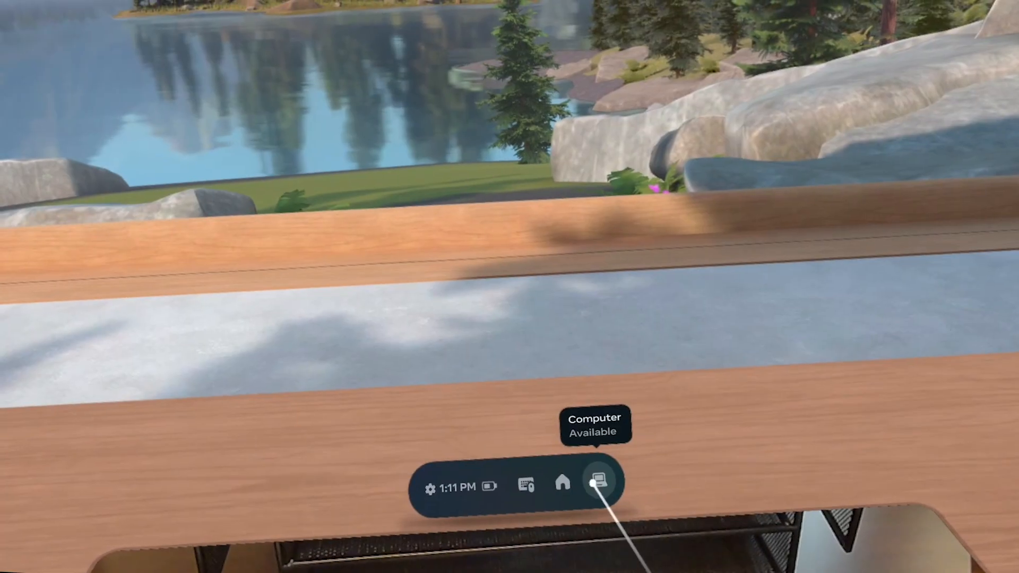
Connect to the available Mac and scroll its Firefox Broward College page.
click(597, 482)
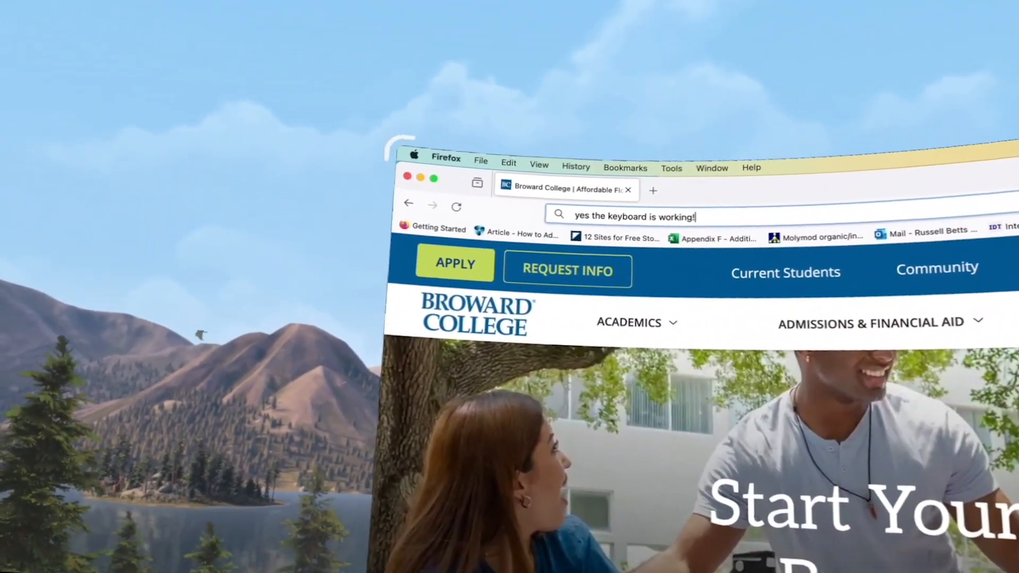
scroll(down, 3)
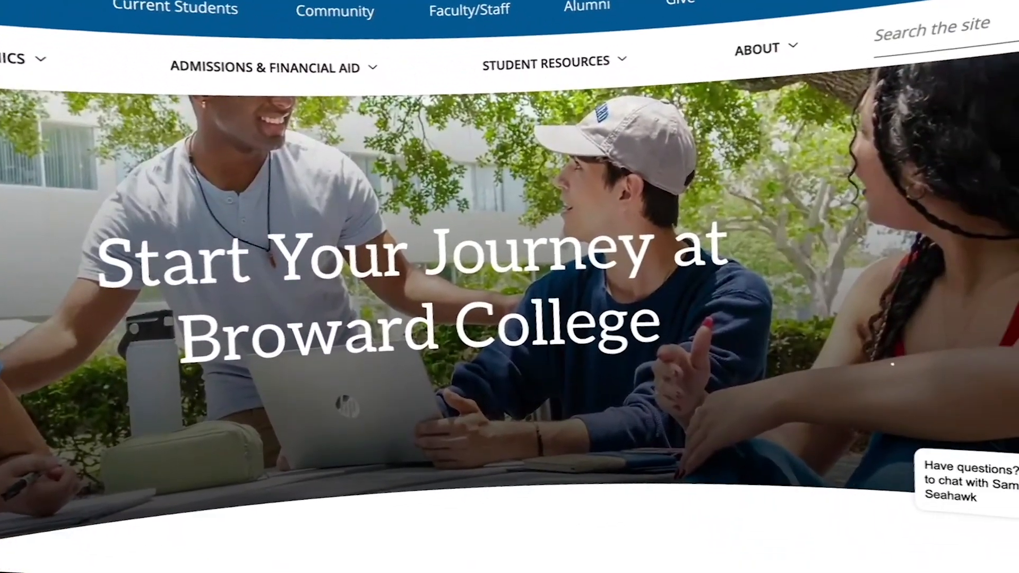
scroll(down, 3)
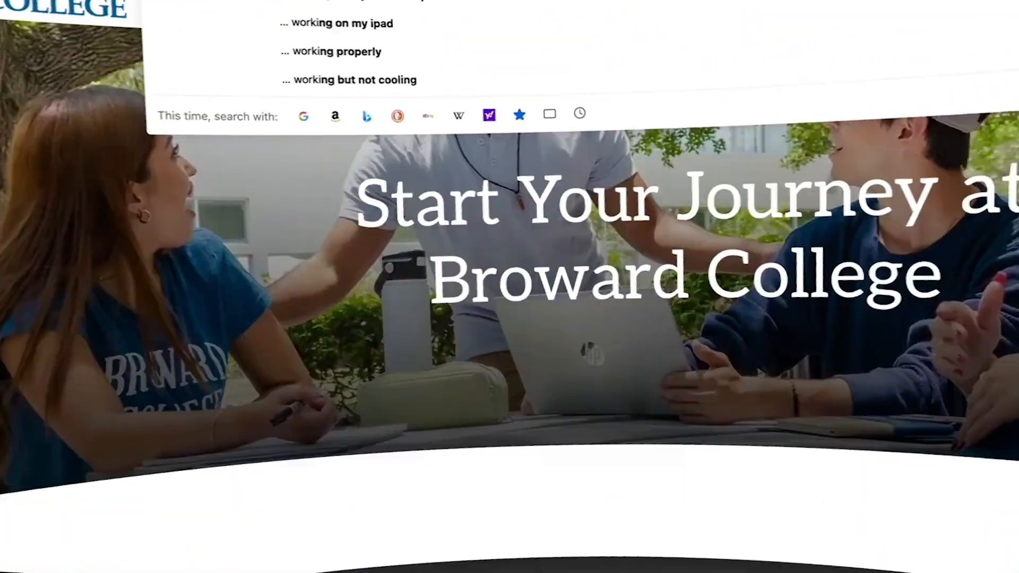
text(hello wo)
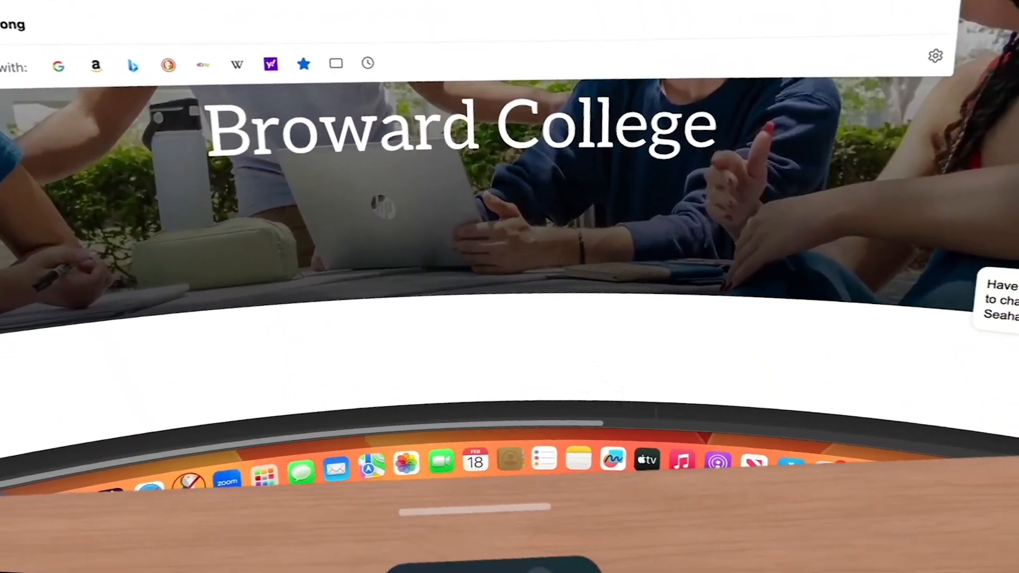
text(he)
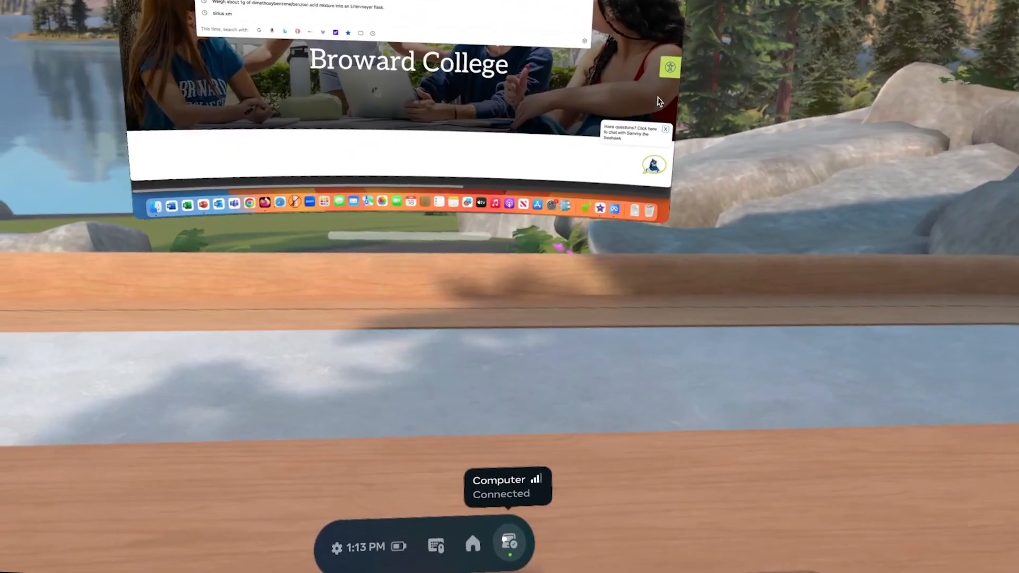
Add a second Mac screen showing iMovie from the Computer panel.
click(510, 541)
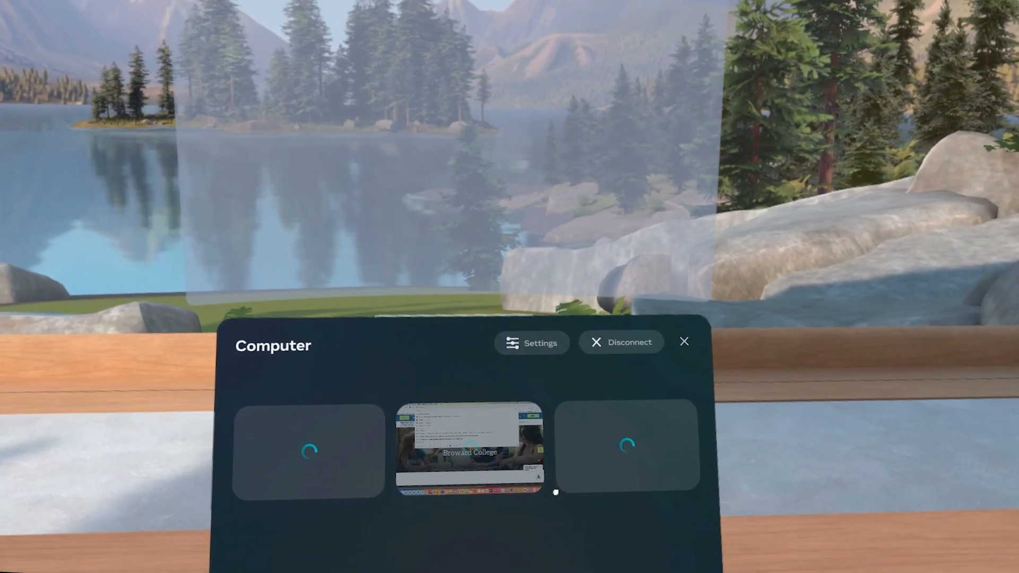
click(469, 448)
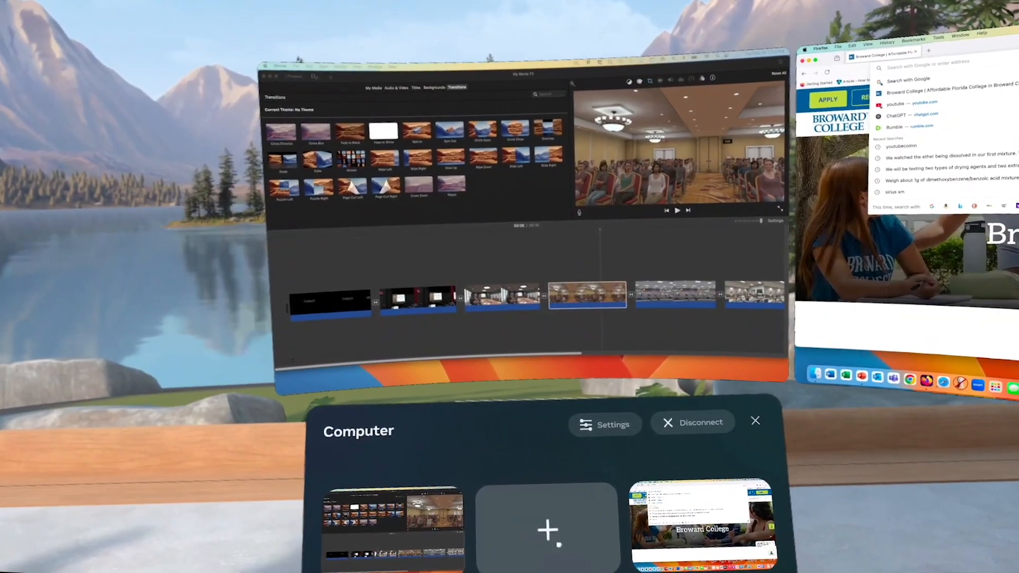
Add a third Mac screen showing the Chemistry PowerPoint deck.
click(548, 530)
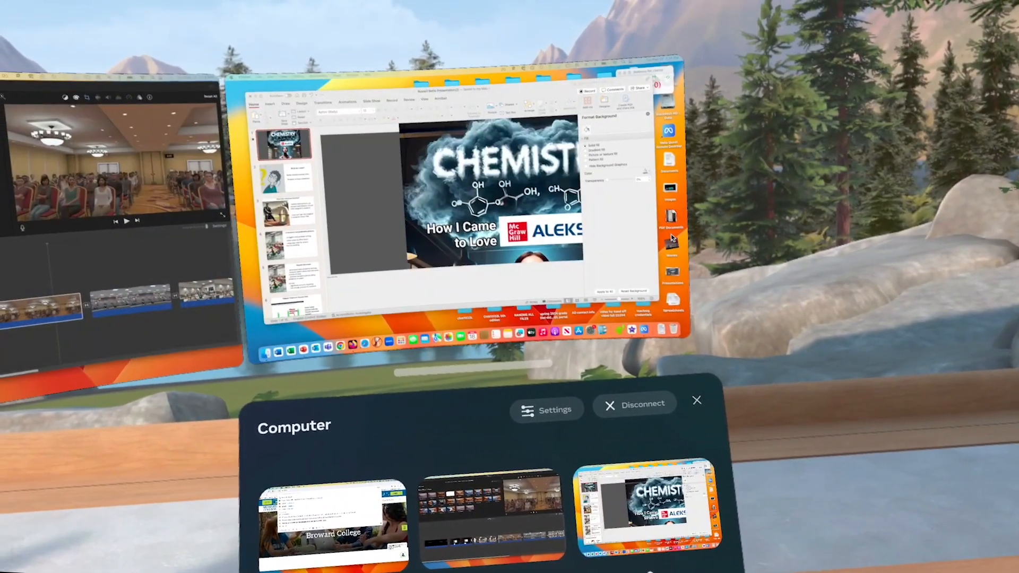
Move the PowerPoint screen to the centre, with Firefox to its right.
click(332, 520)
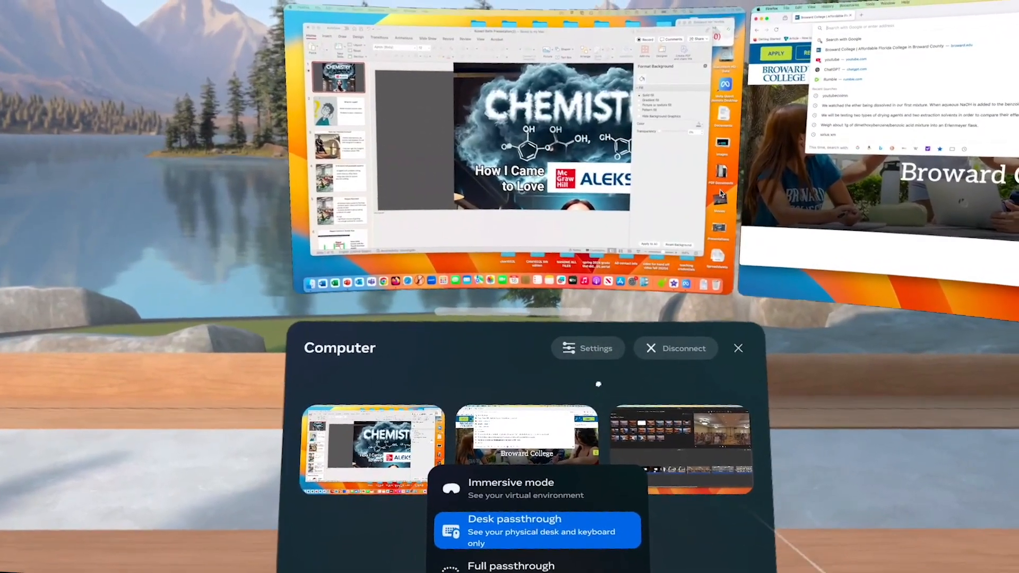
In Computer Settings, test brightness and auto-connect, leaving brightness full and auto-connect off.
click(586, 348)
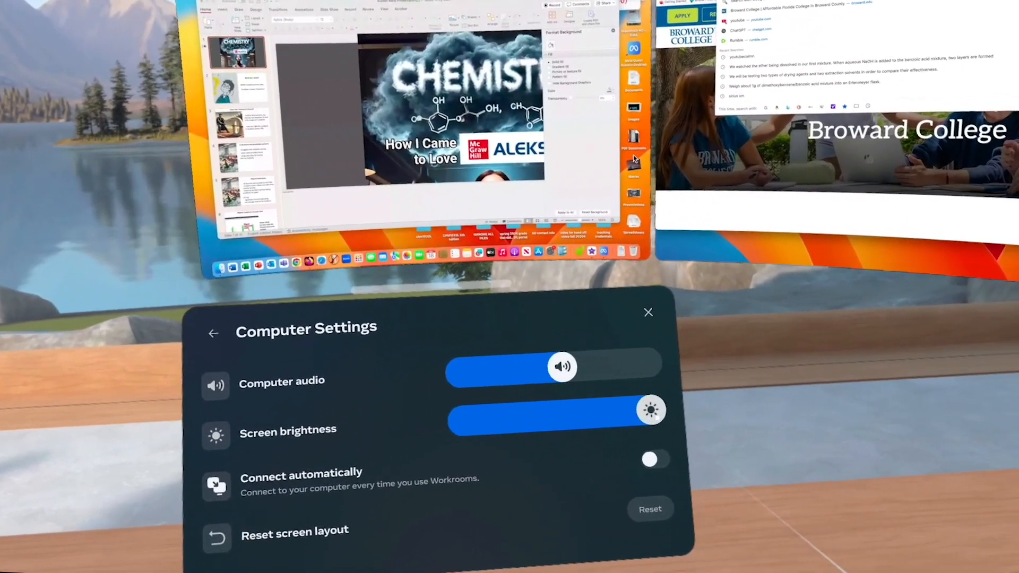
drag(650, 410, 423, 416)
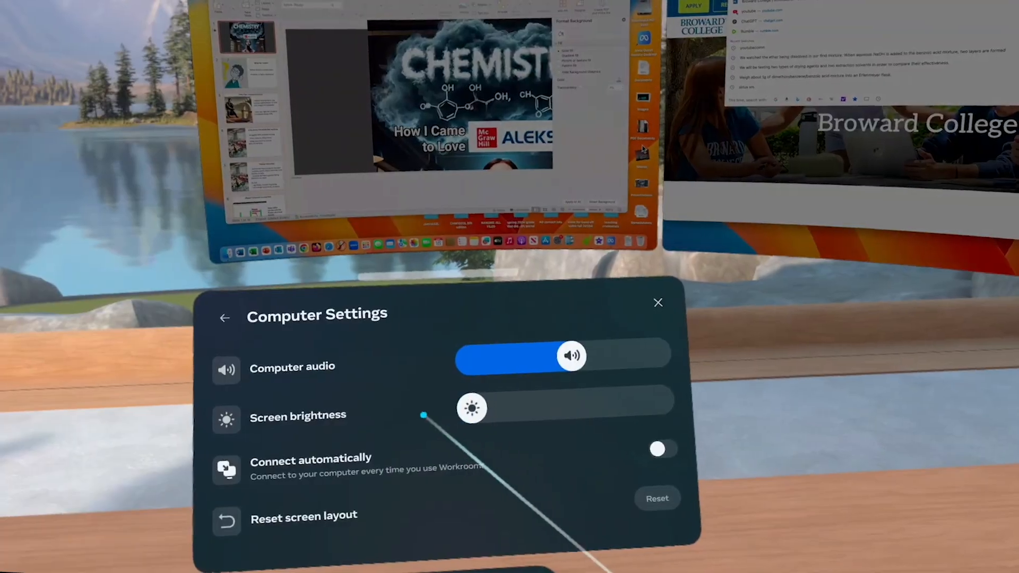
drag(424, 415, 559, 415)
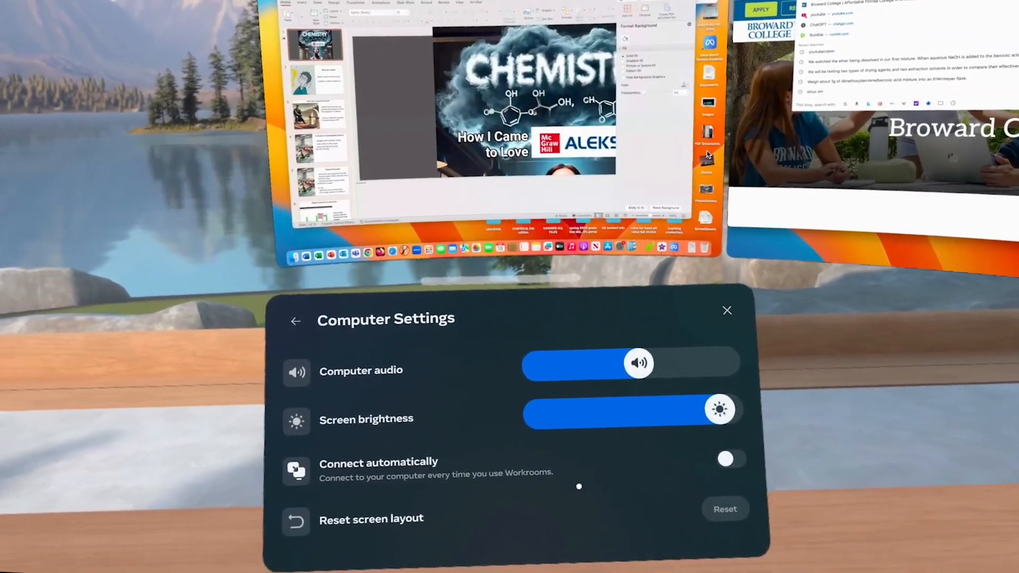
click(729, 458)
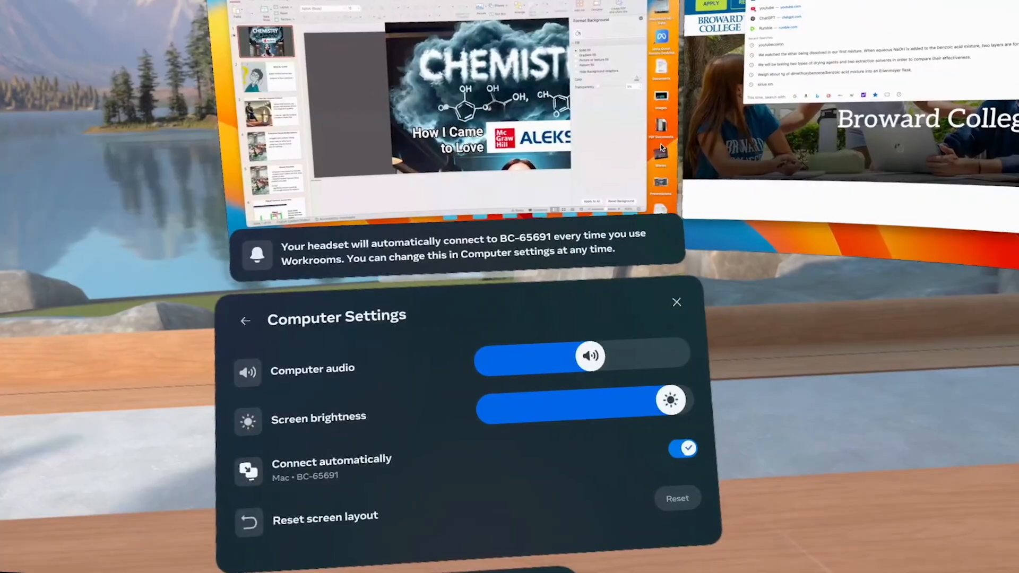
click(683, 448)
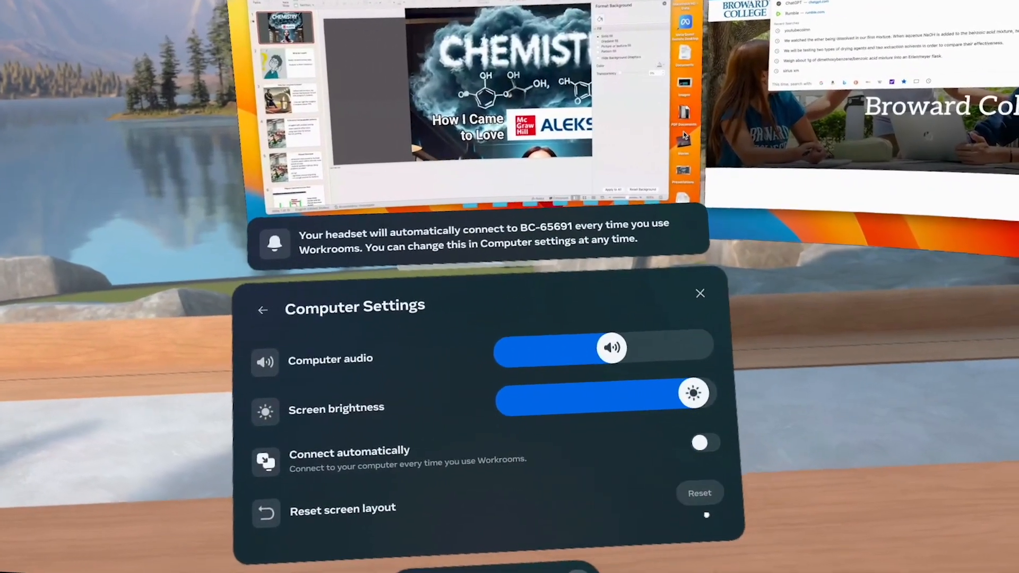